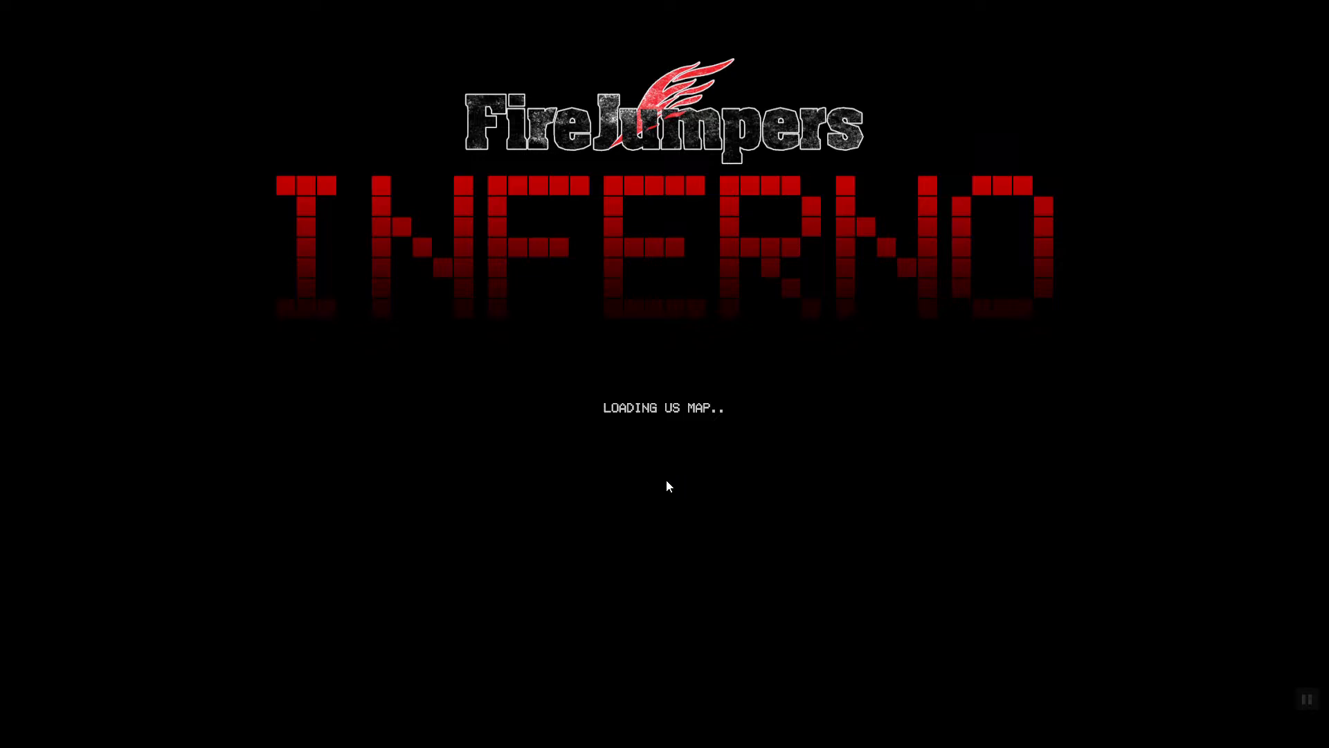
pyautogui.moveTo(715, 463)
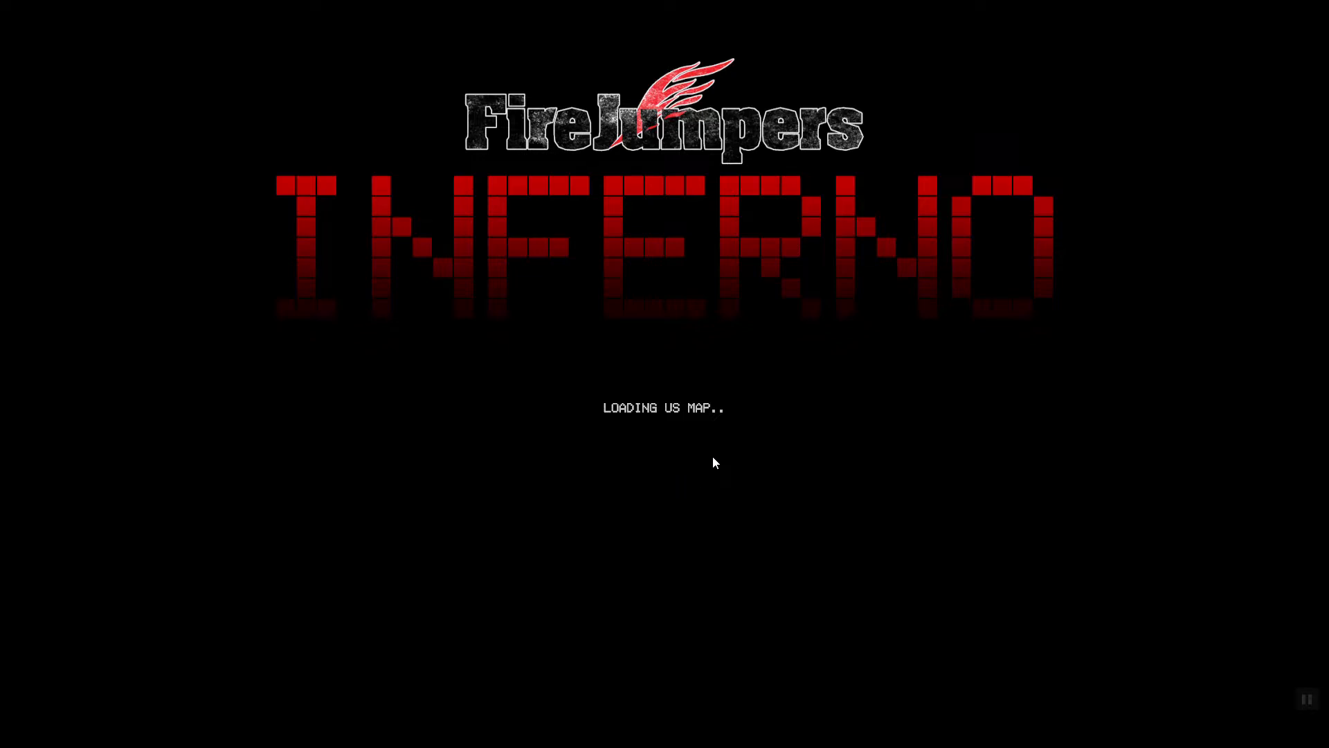
pyautogui.moveTo(732, 464)
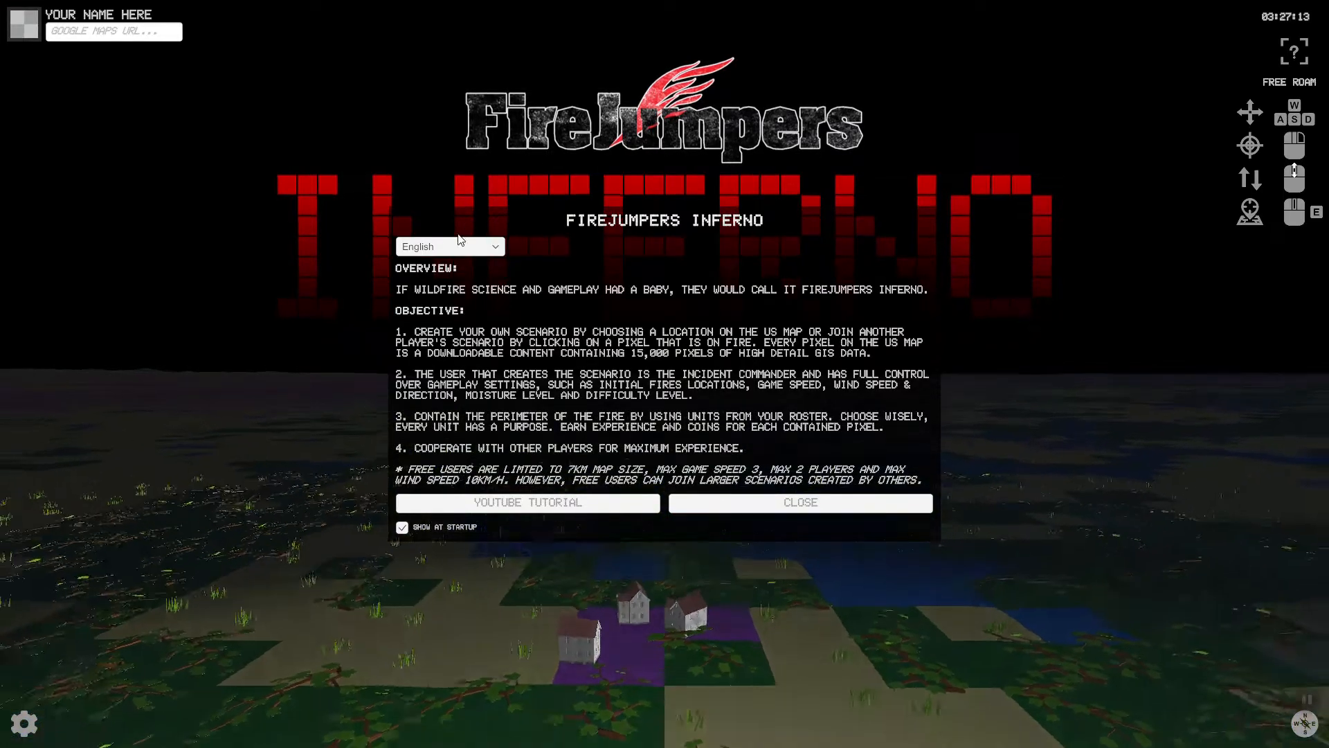
# Show the overview in Croatian, then switch the language back to English.
pyautogui.click(449, 245)
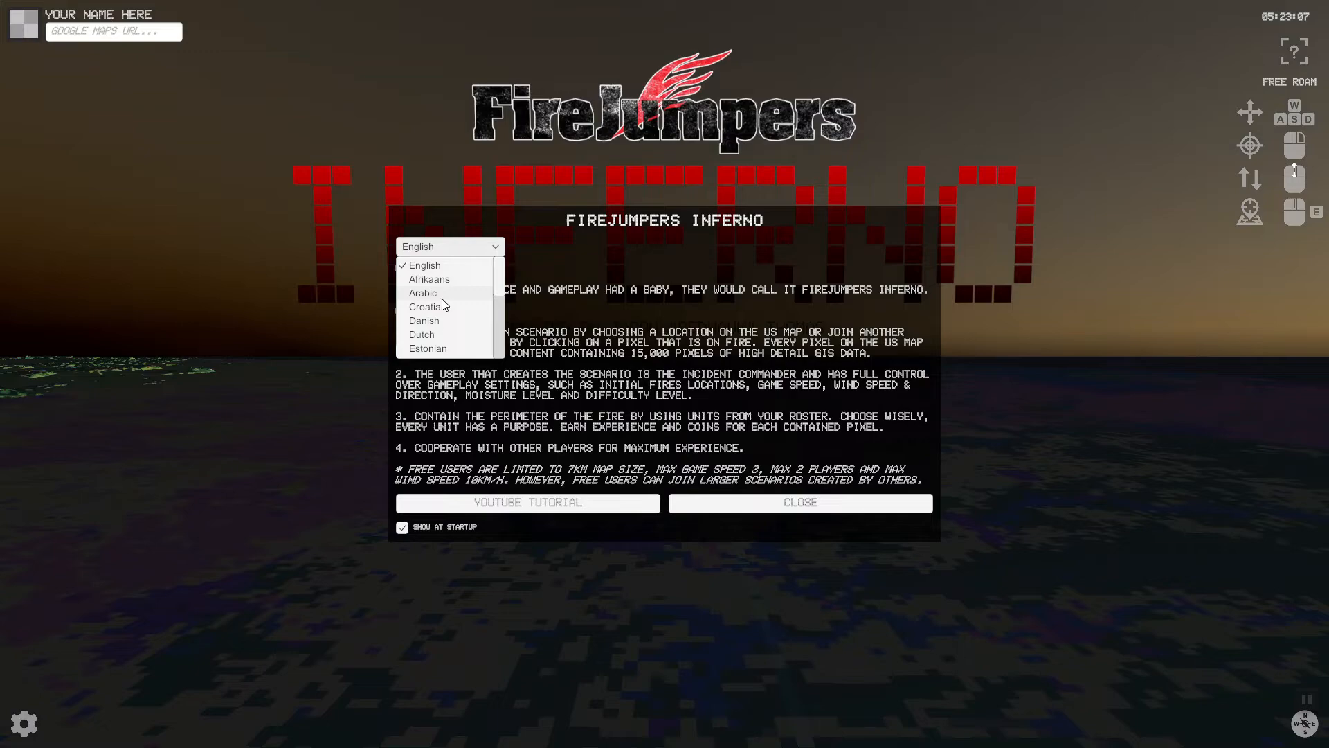
pyautogui.click(426, 306)
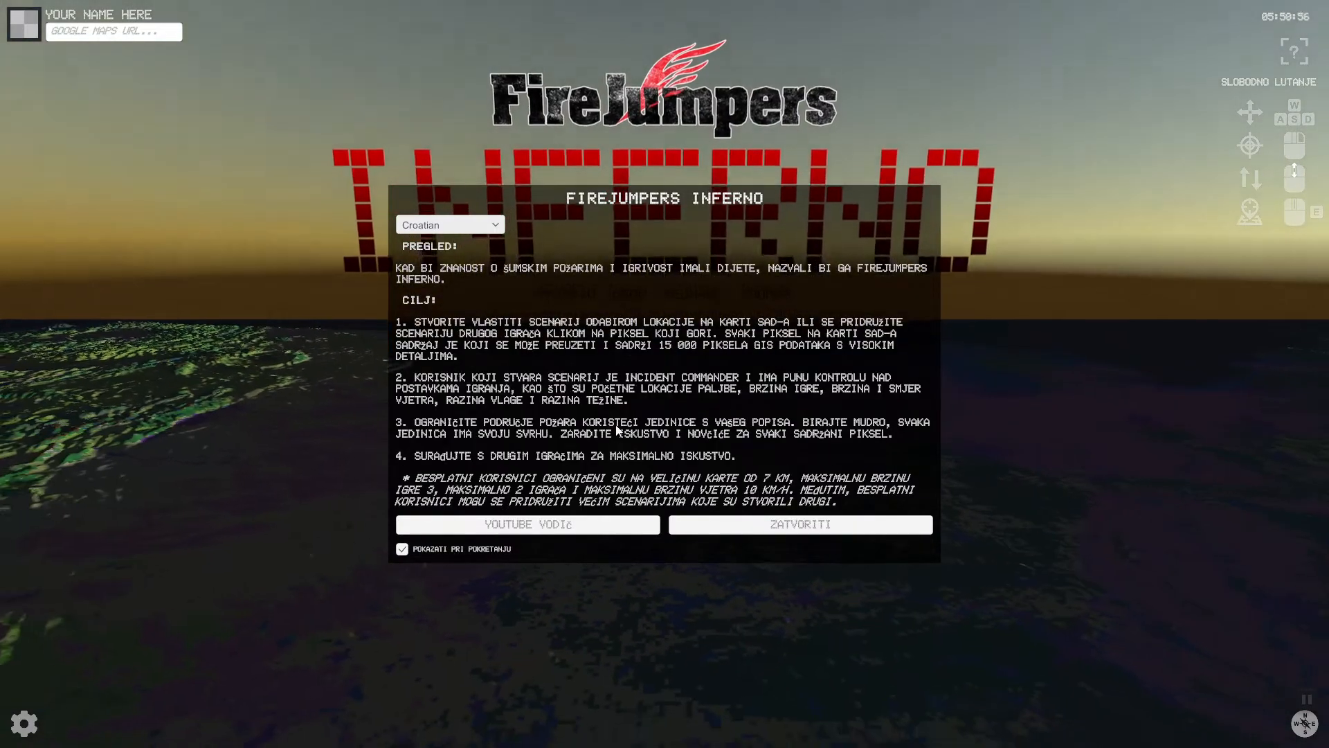
pyautogui.click(450, 224)
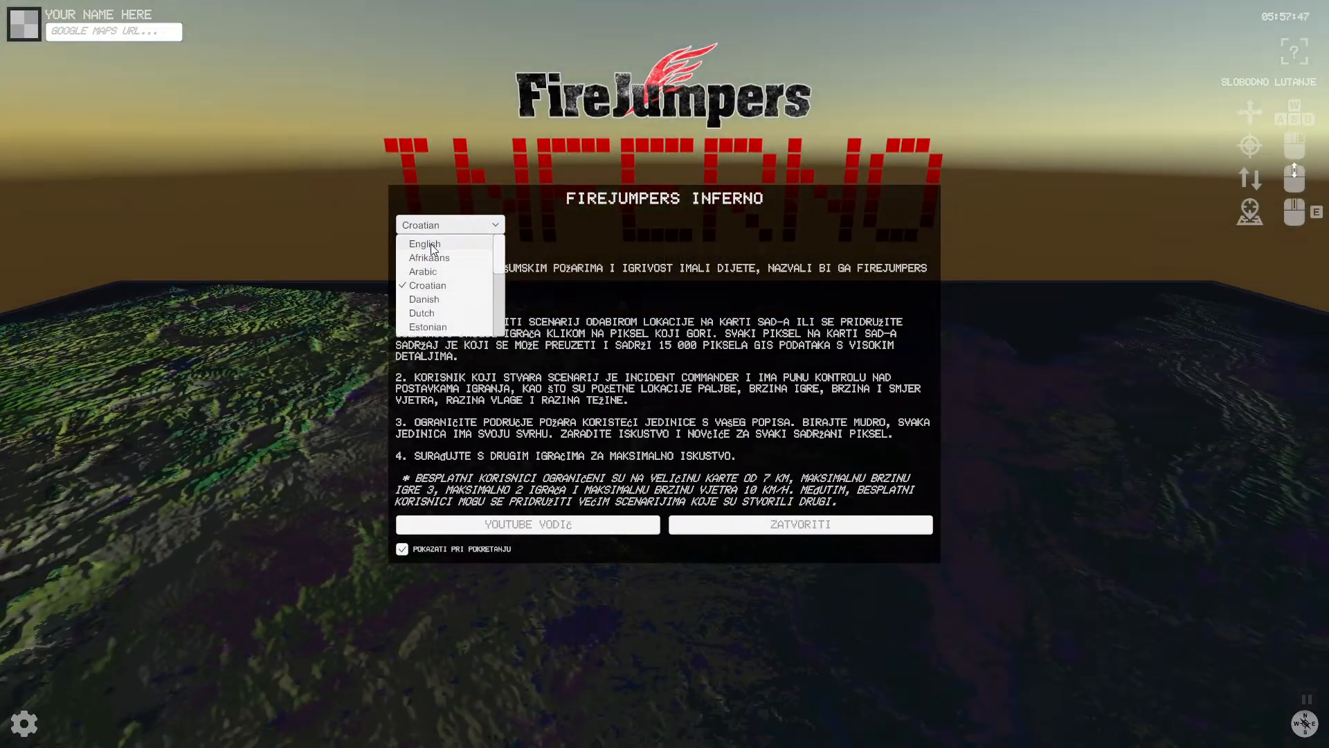
pyautogui.click(423, 245)
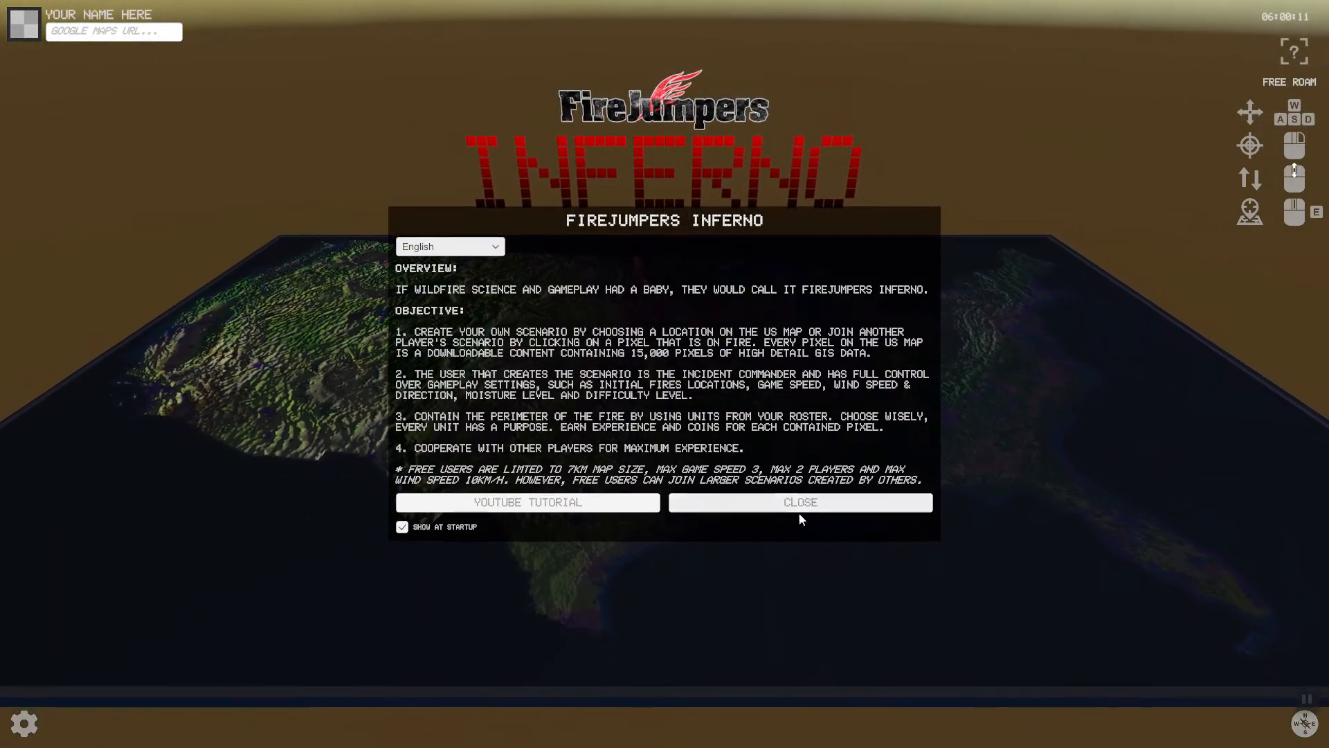
# Dismiss the overview to reveal the US map and bring up the open windows.
pyautogui.click(799, 502)
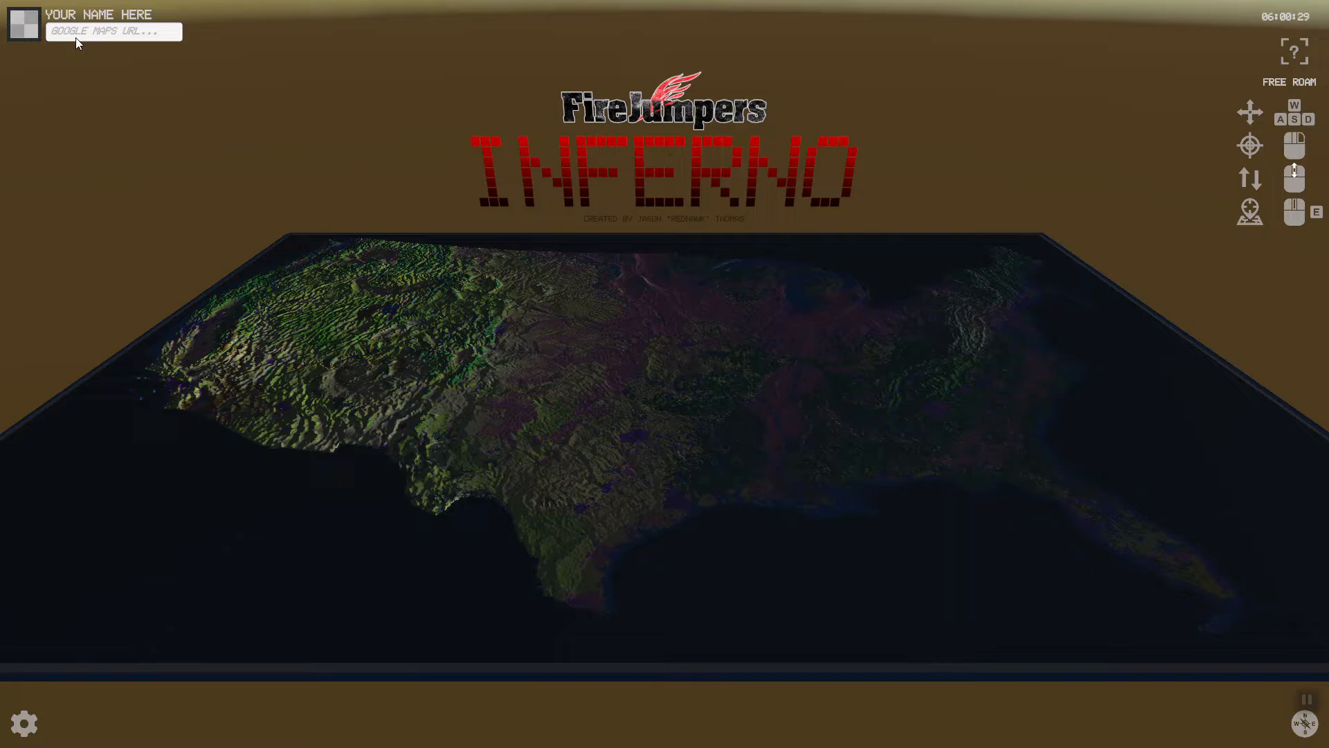
pyautogui.press('alt+tab')
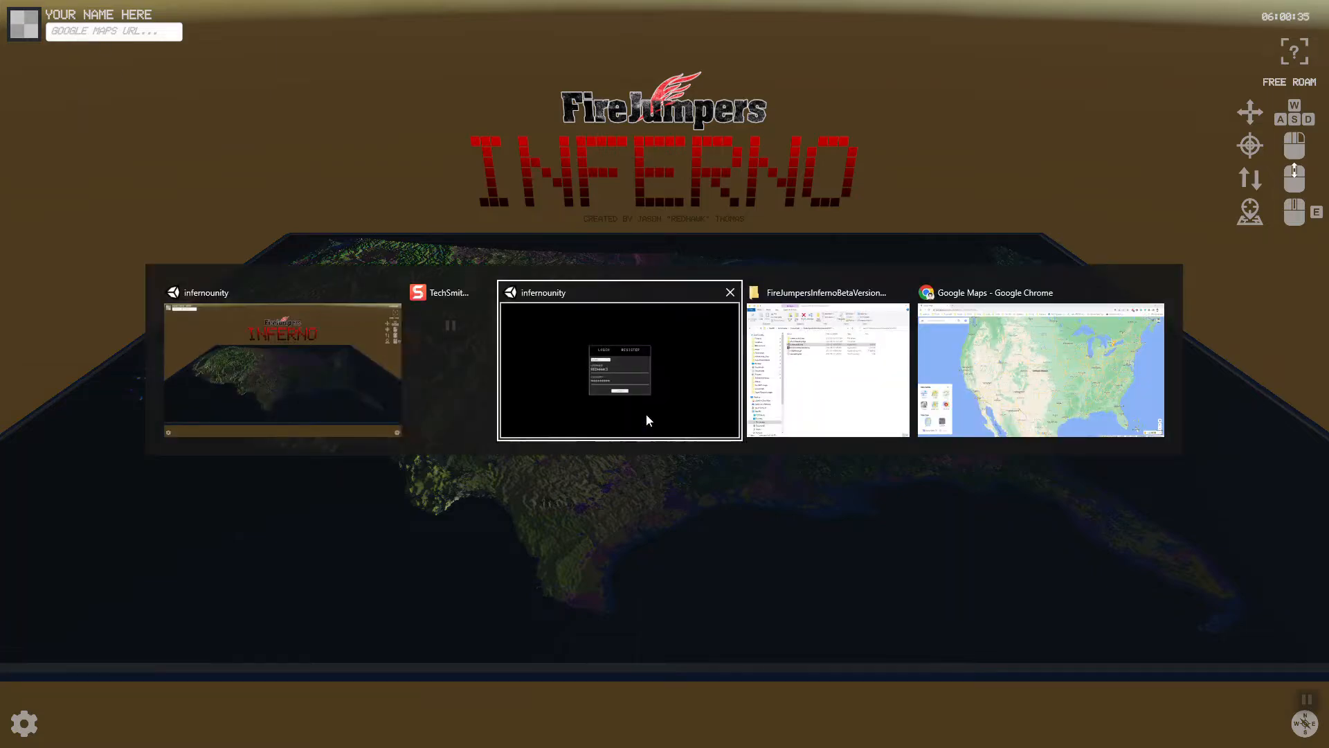
# In Google Maps, enable the Wildfires layer and zoom in on the Mosquito Fire.
pyautogui.click(1040, 371)
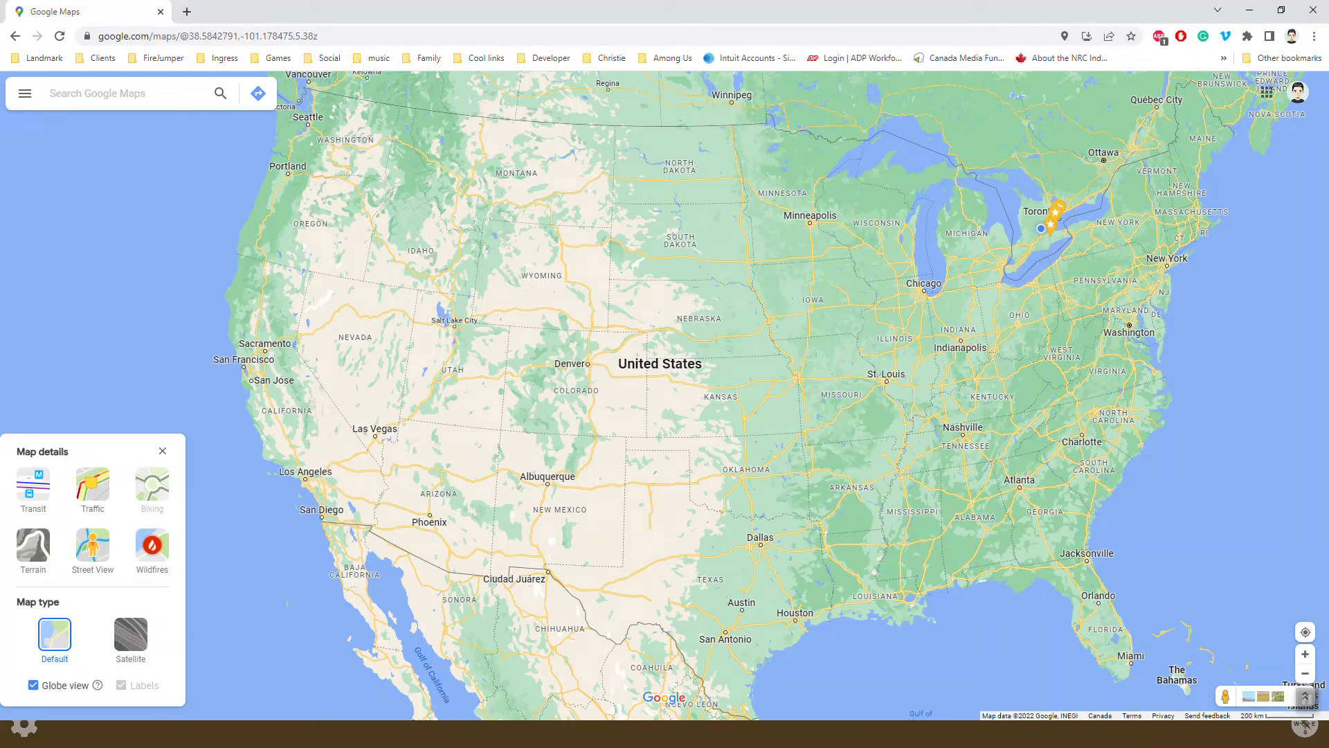
pyautogui.moveTo(660, 363)
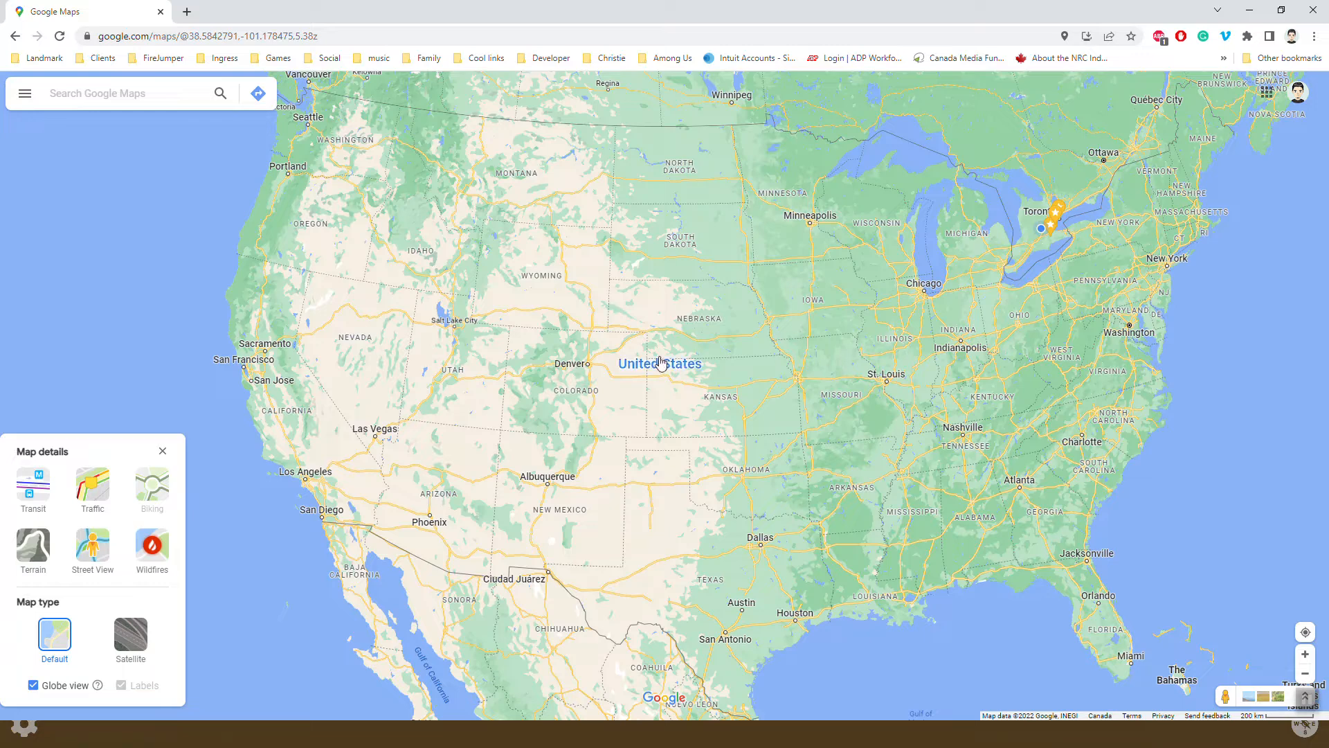
pyautogui.moveTo(171, 495)
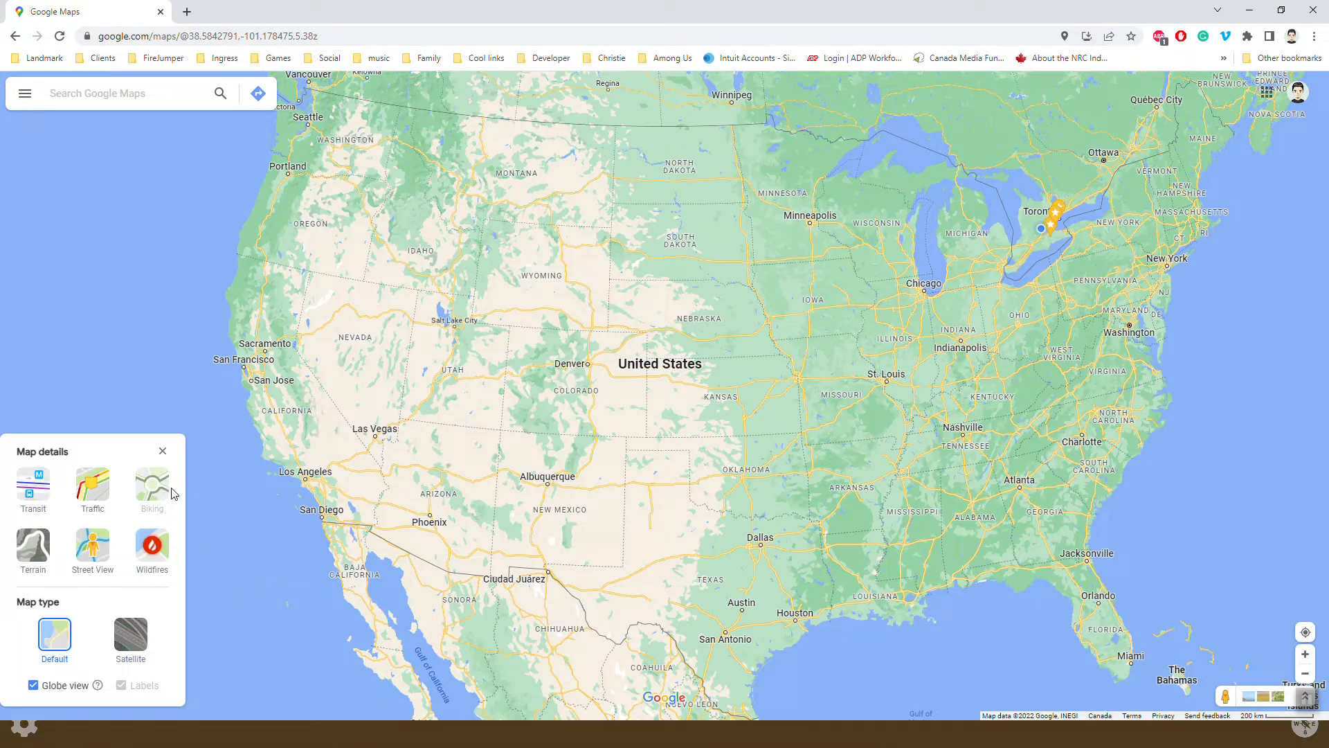
pyautogui.click(162, 450)
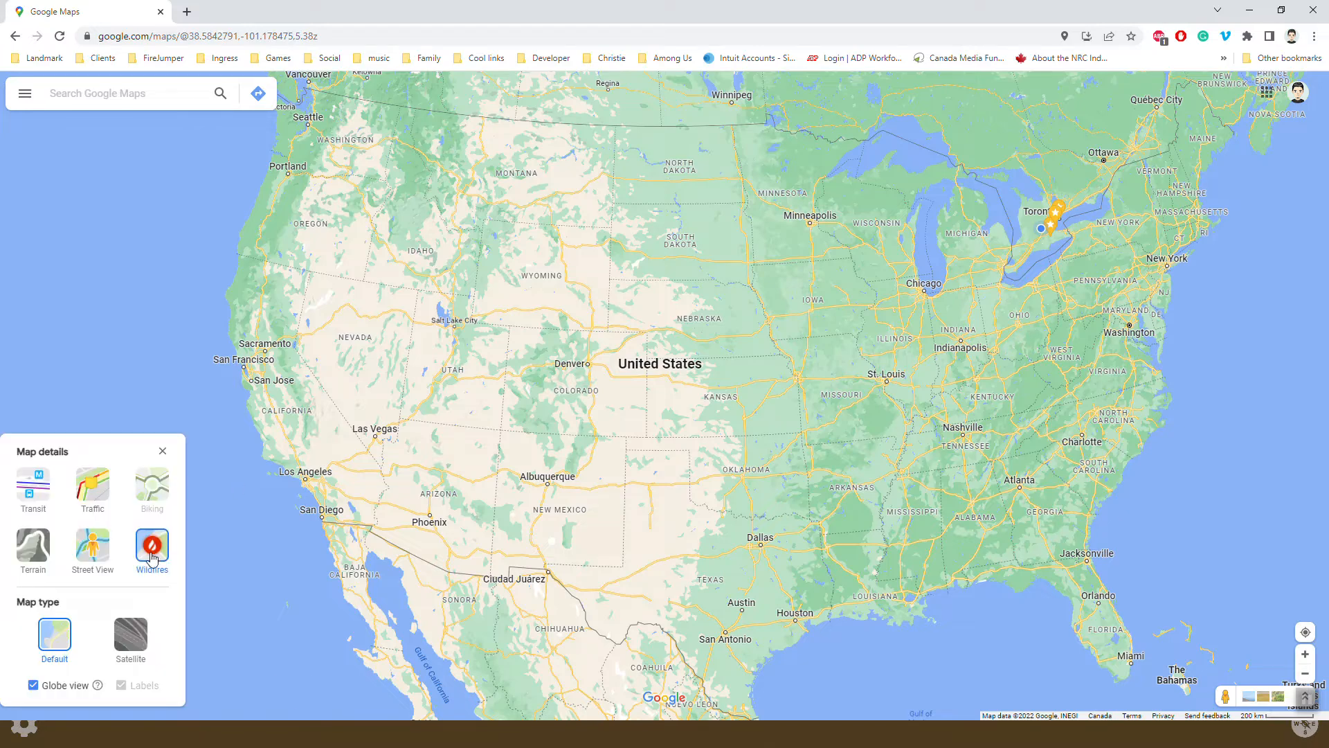
pyautogui.click(151, 545)
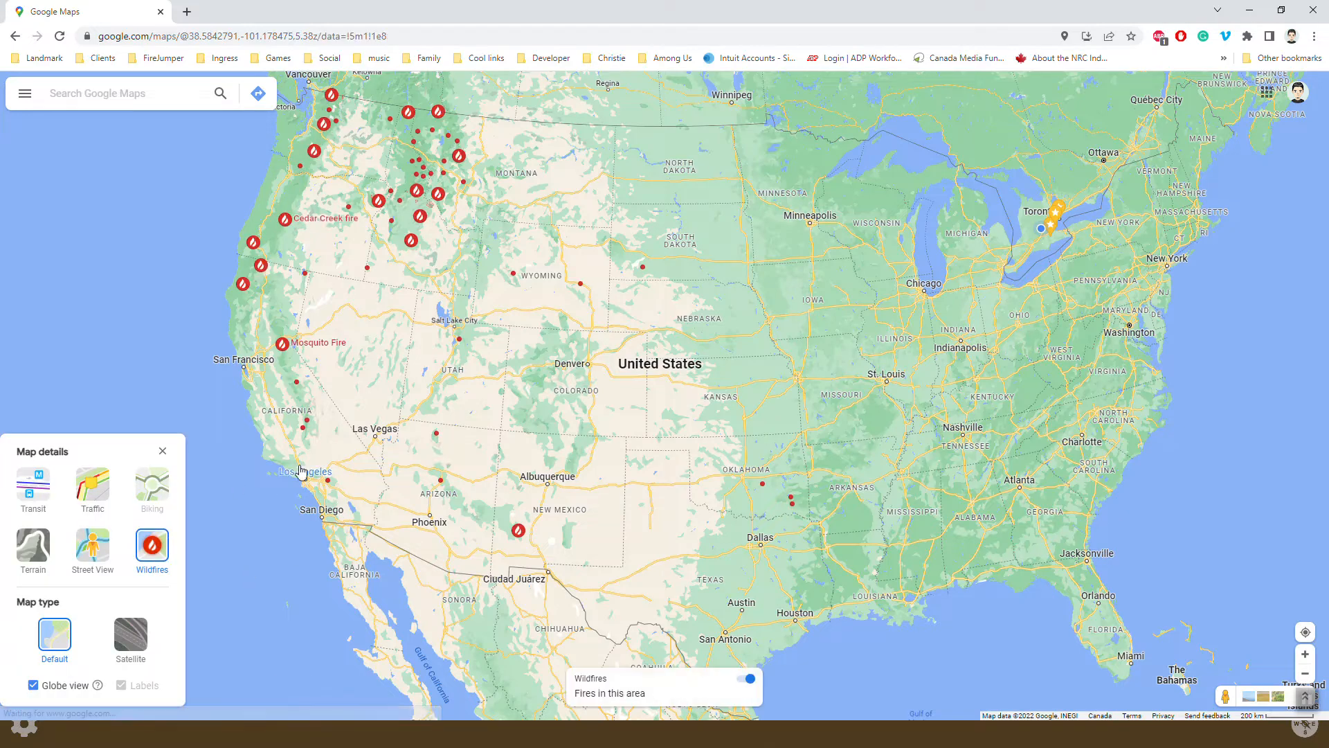
pyautogui.click(162, 450)
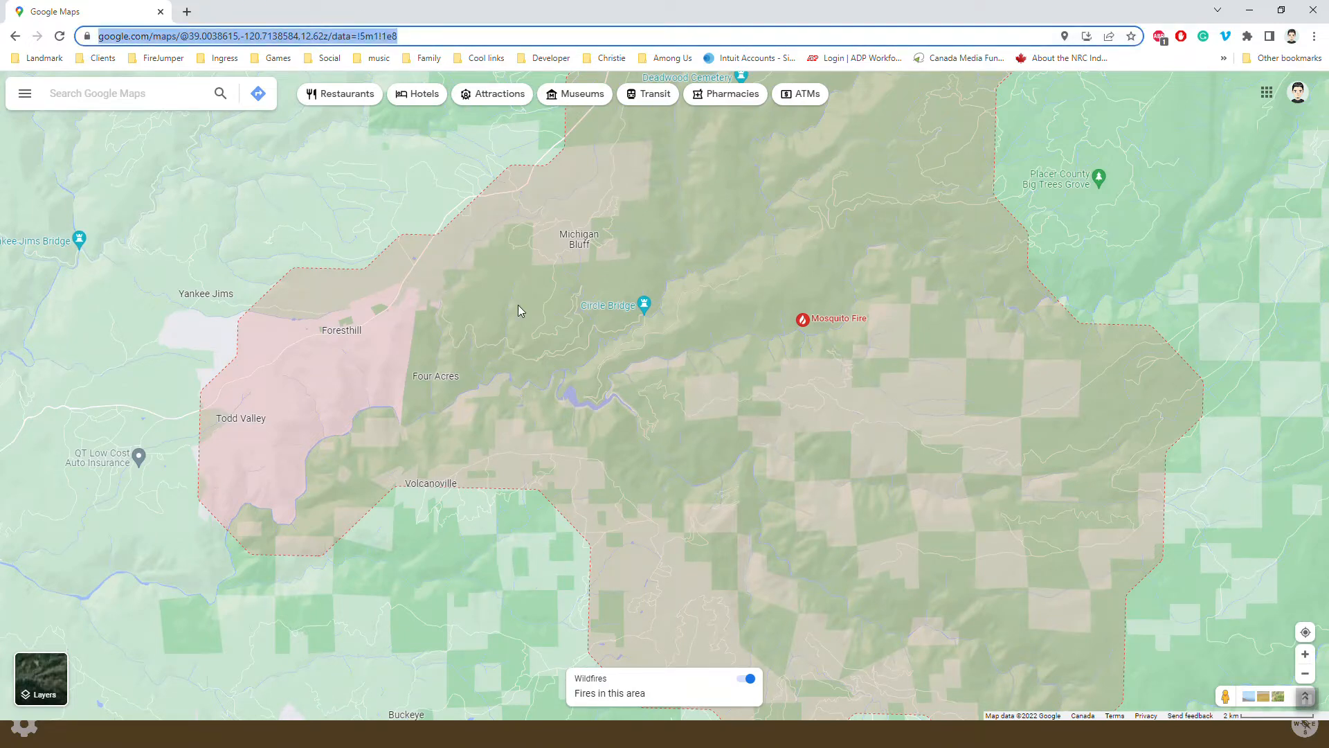
# Copy the address-bar link to the Mosquito Fire map view.
pyautogui.rightClick(238, 35)
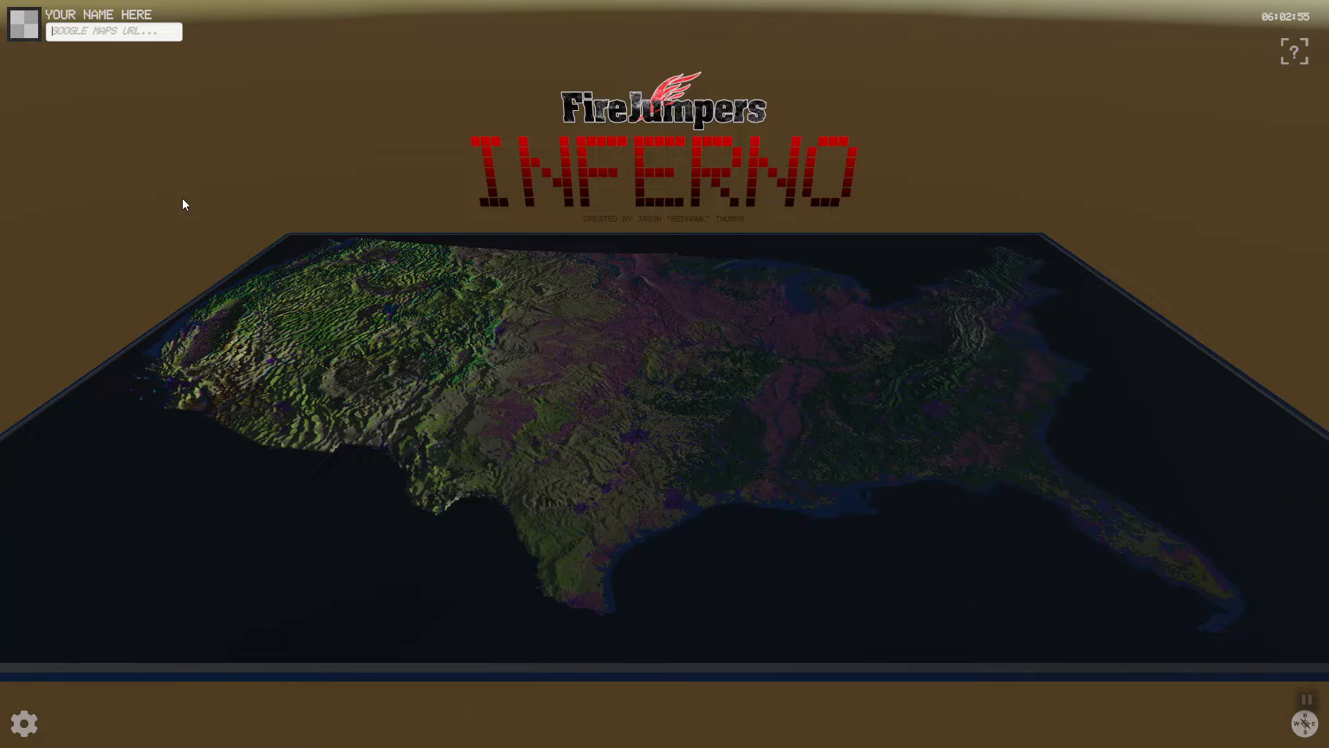
# Paste the map URL, load its location and create an easy 18 km scenario there.
pyautogui.write('4,12.62z/data=!5m1!1e8')
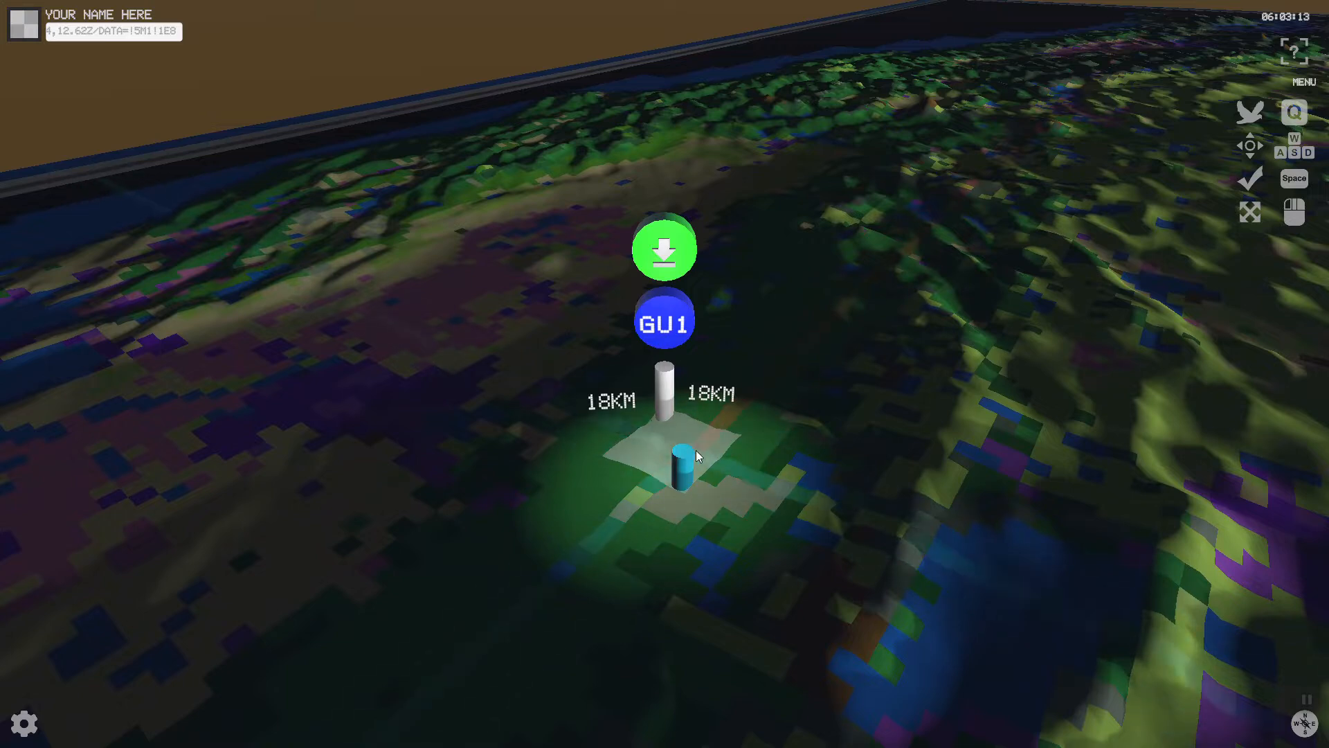
pyautogui.click(664, 318)
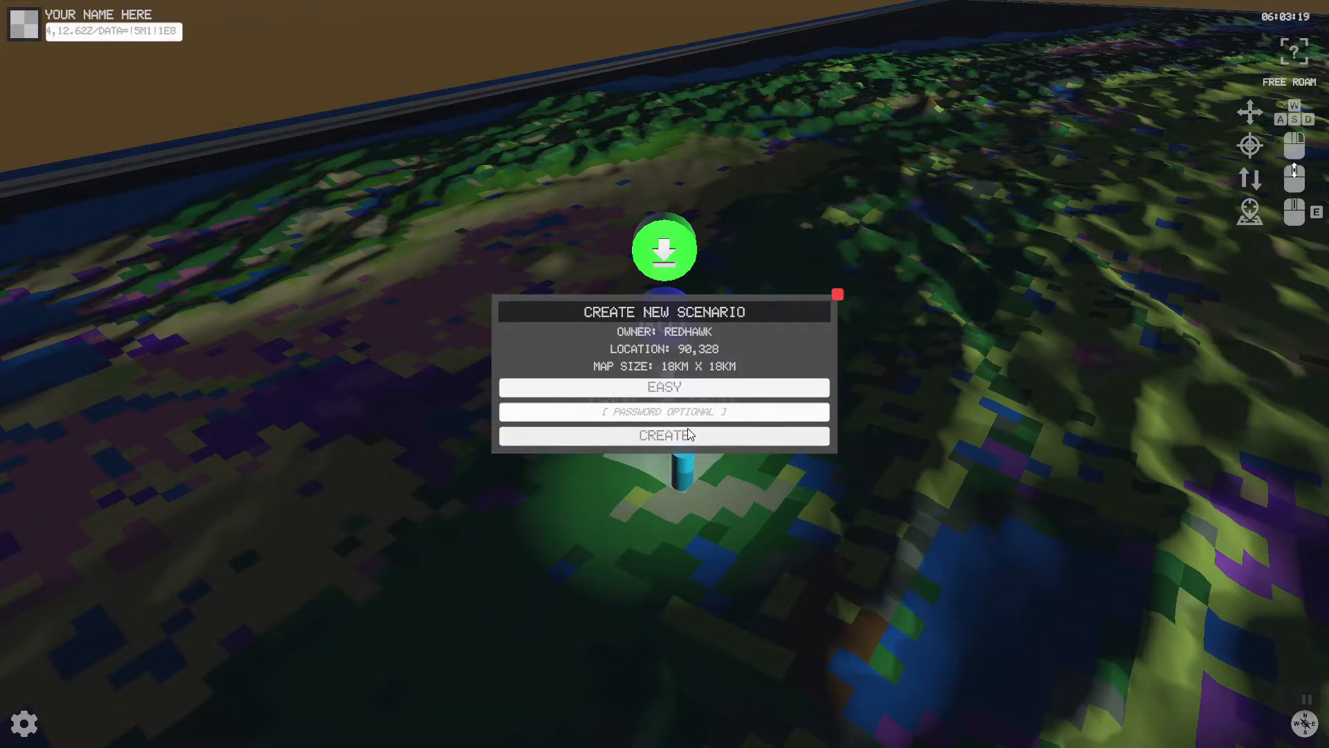
pyautogui.click(664, 436)
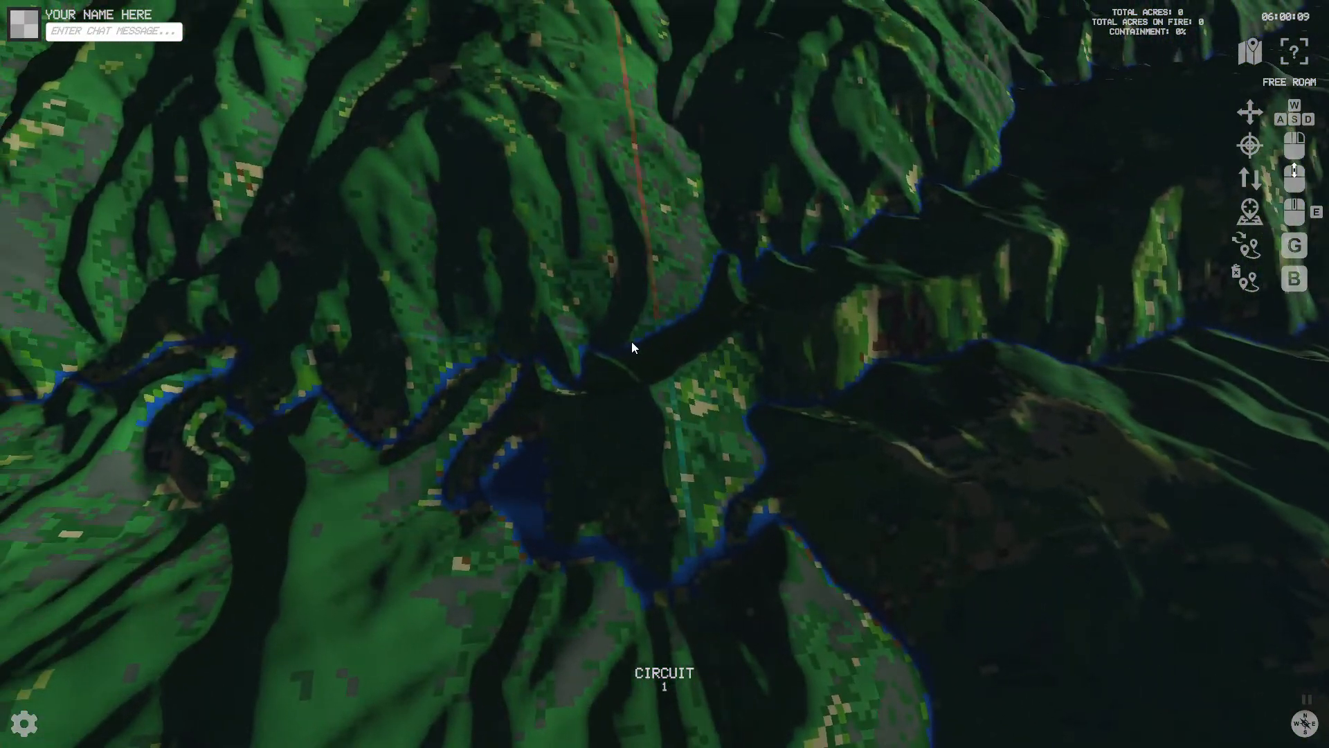
# Look across the mountain ridges, then switch to a second game instance set to French.
pyautogui.press('alt+tab')
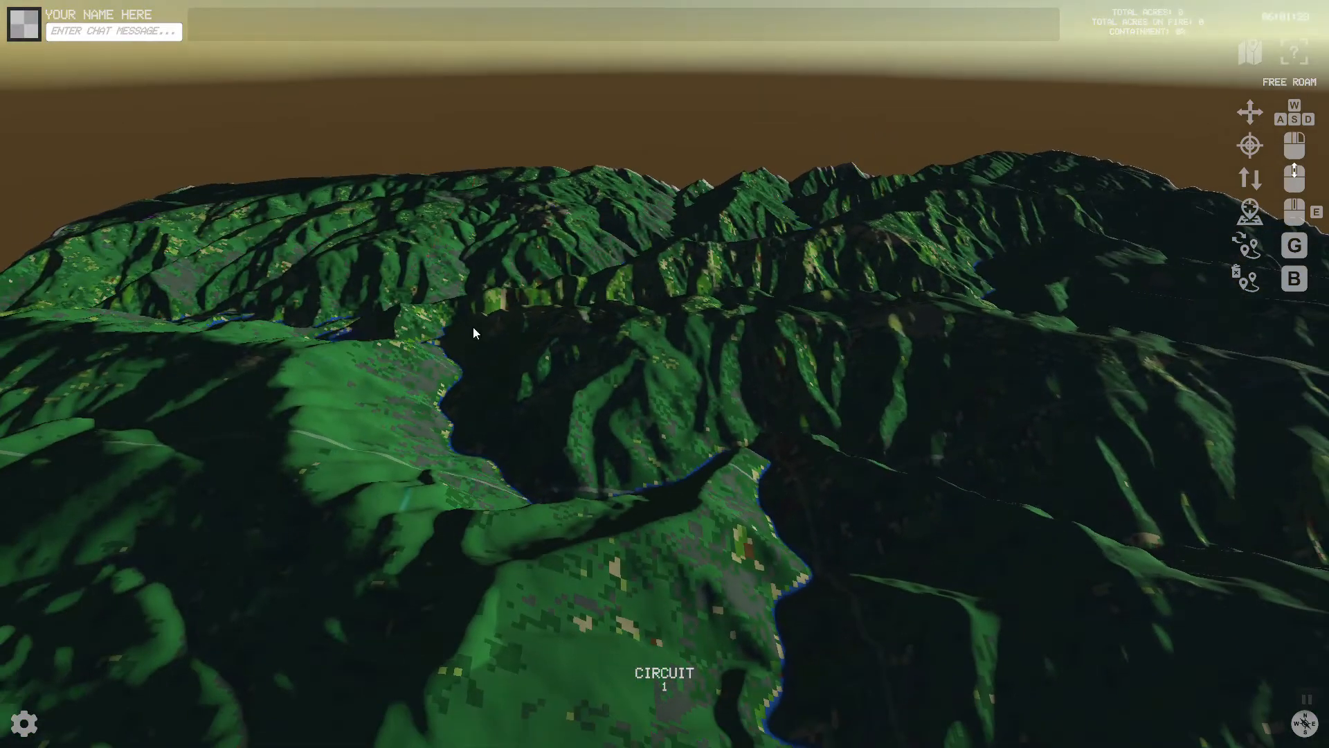
pyautogui.press('alt+tab')
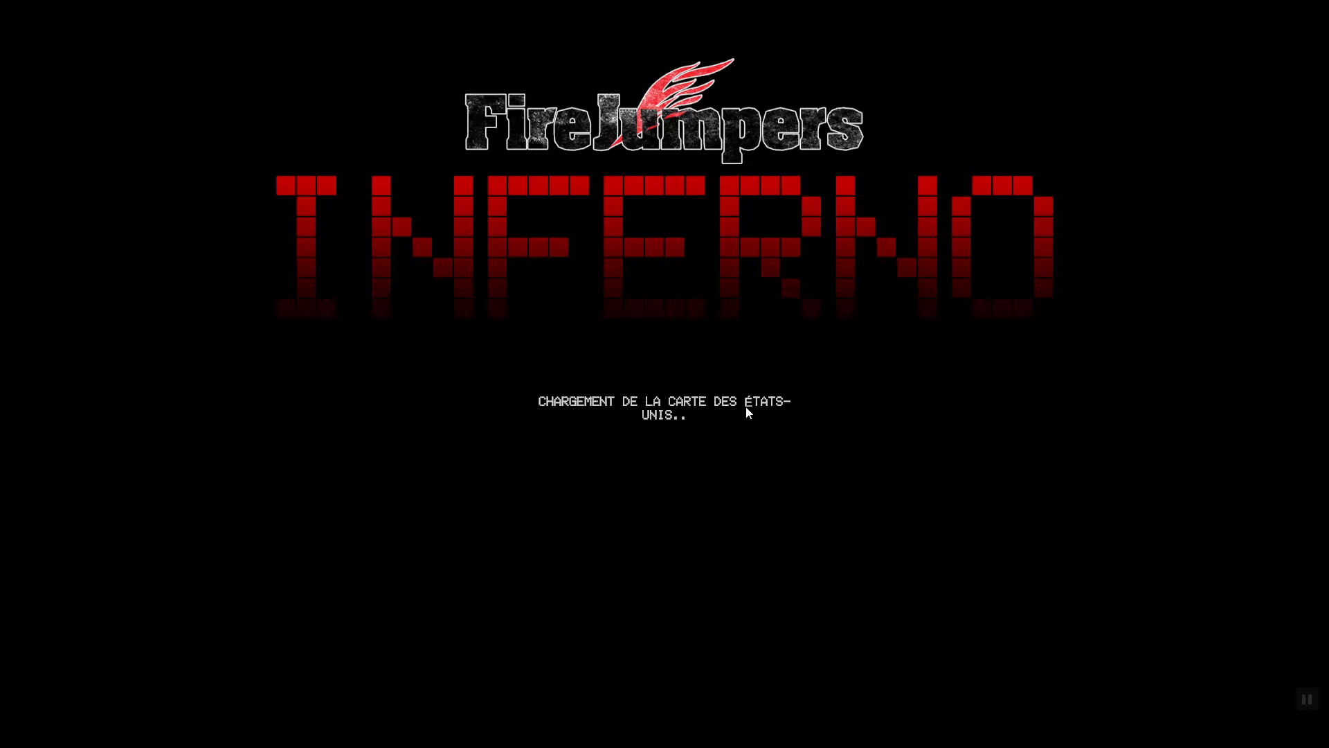
pyautogui.moveTo(660, 433)
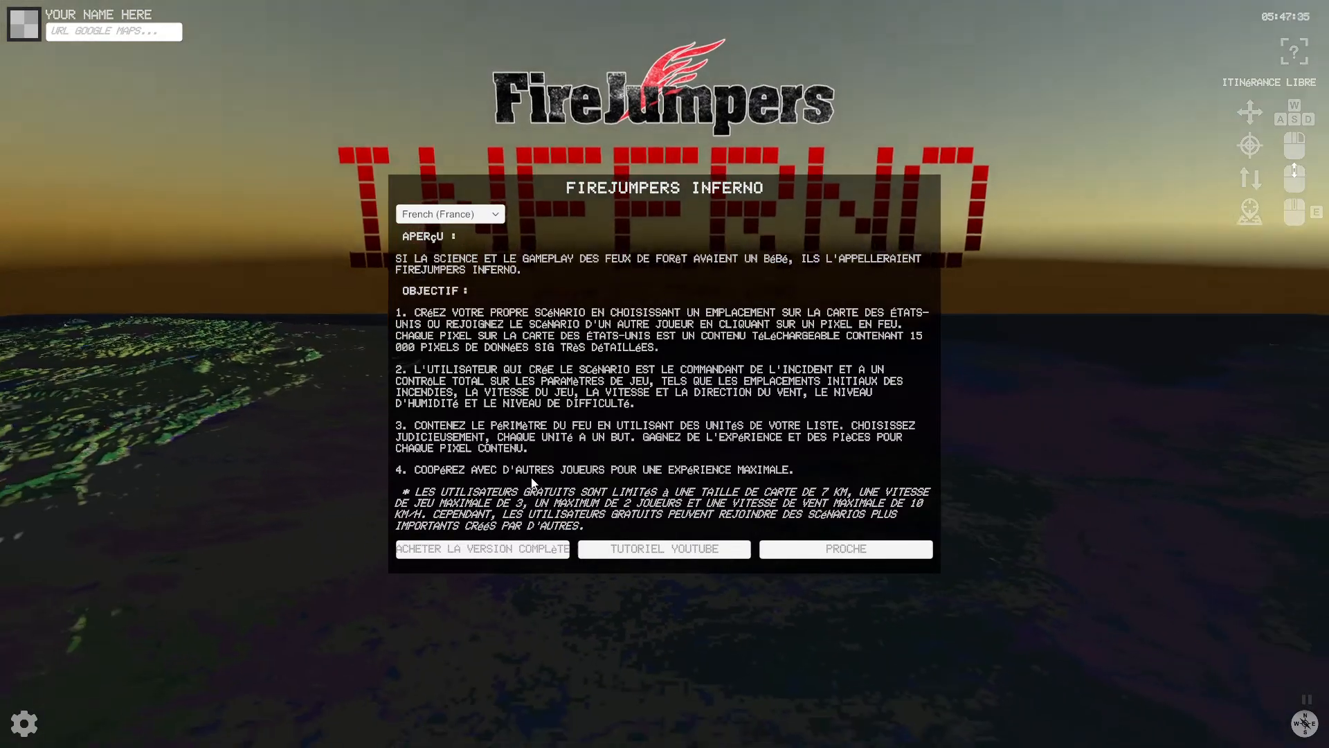
# Dismiss the French overview dialog with PROCHE.
pyautogui.click(845, 548)
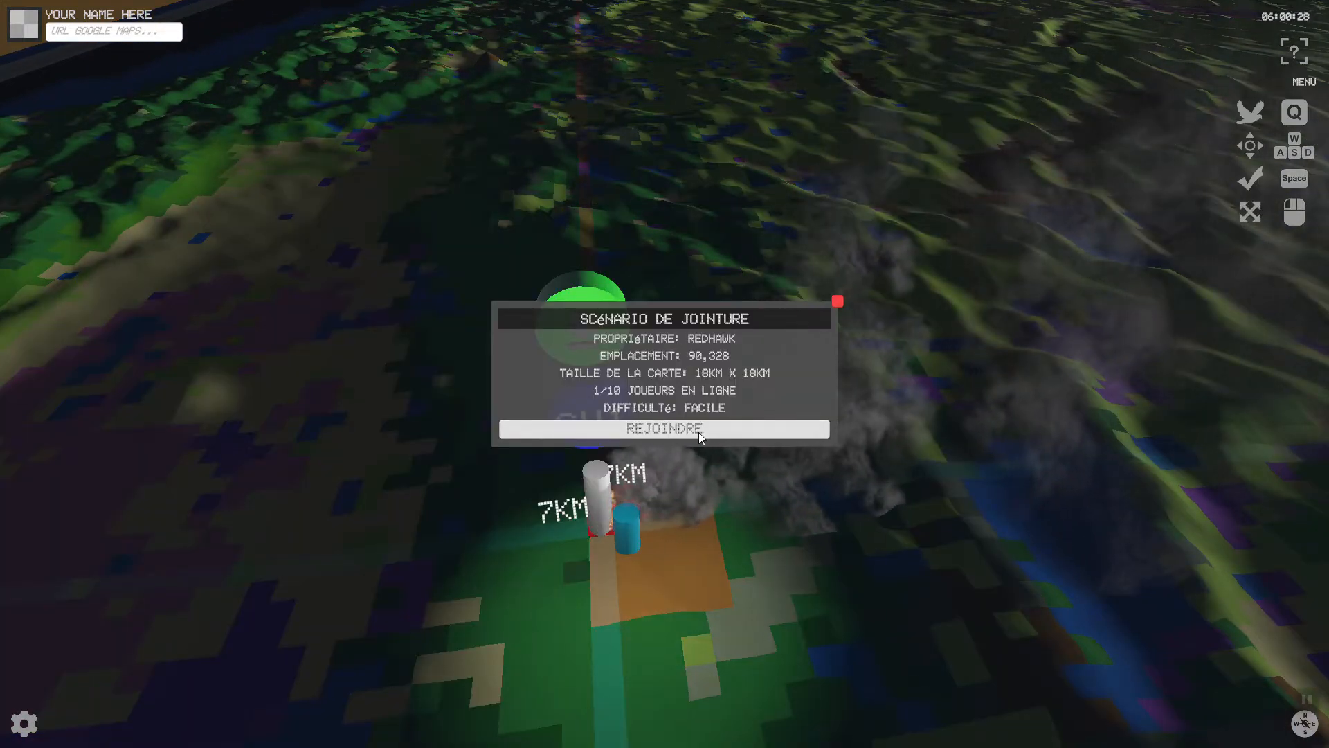
# Join the existing fire scenario with REJOINDRE as a second player.
pyautogui.click(663, 428)
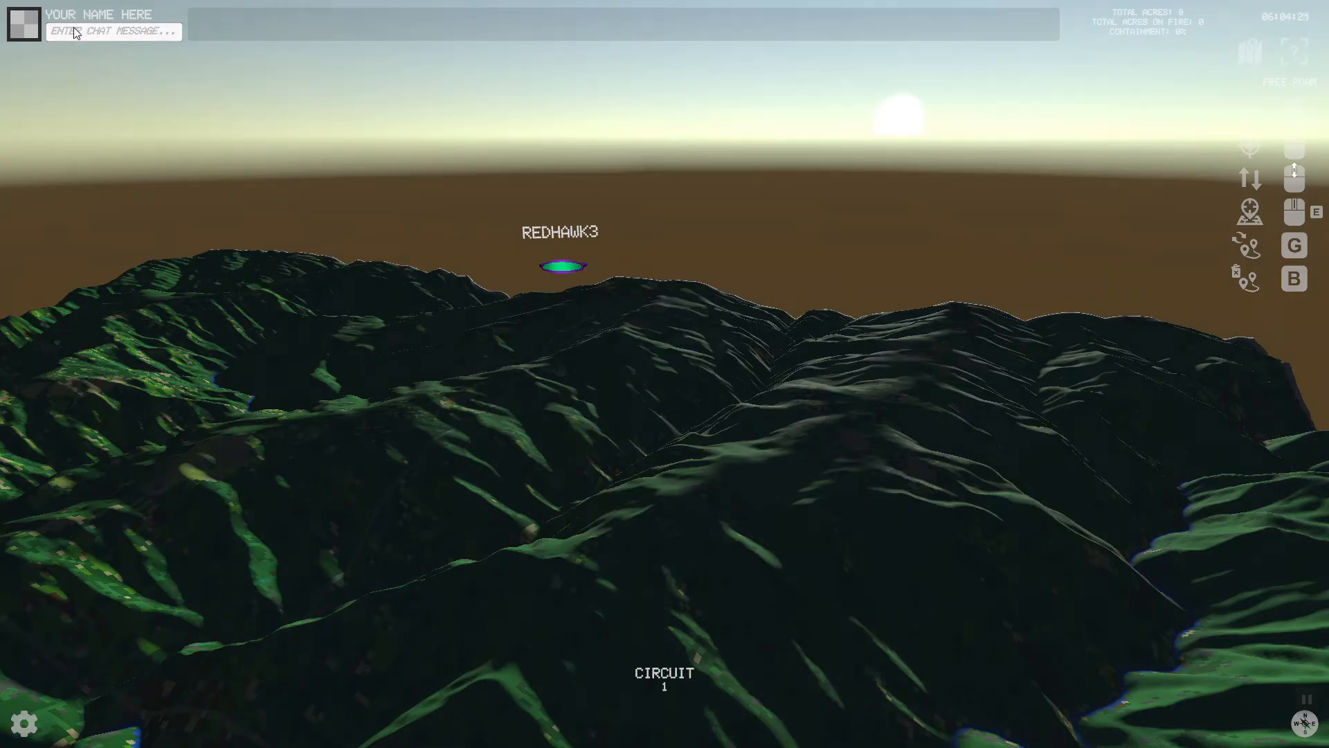
# Send 'ARE YOU READY FOR THE FIRE?' in chat and reply 'OUI' from the French window.
pyautogui.write('ARE YOU')
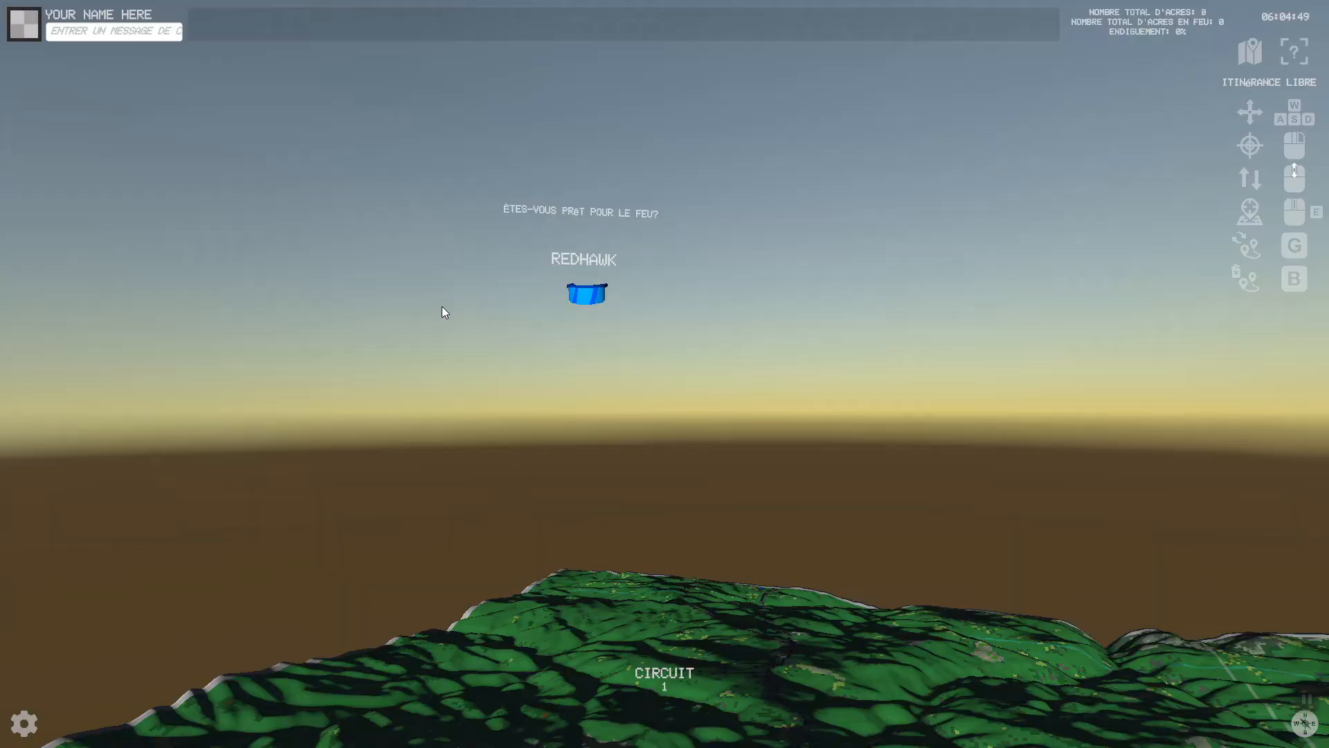
pyautogui.moveTo(490, 196)
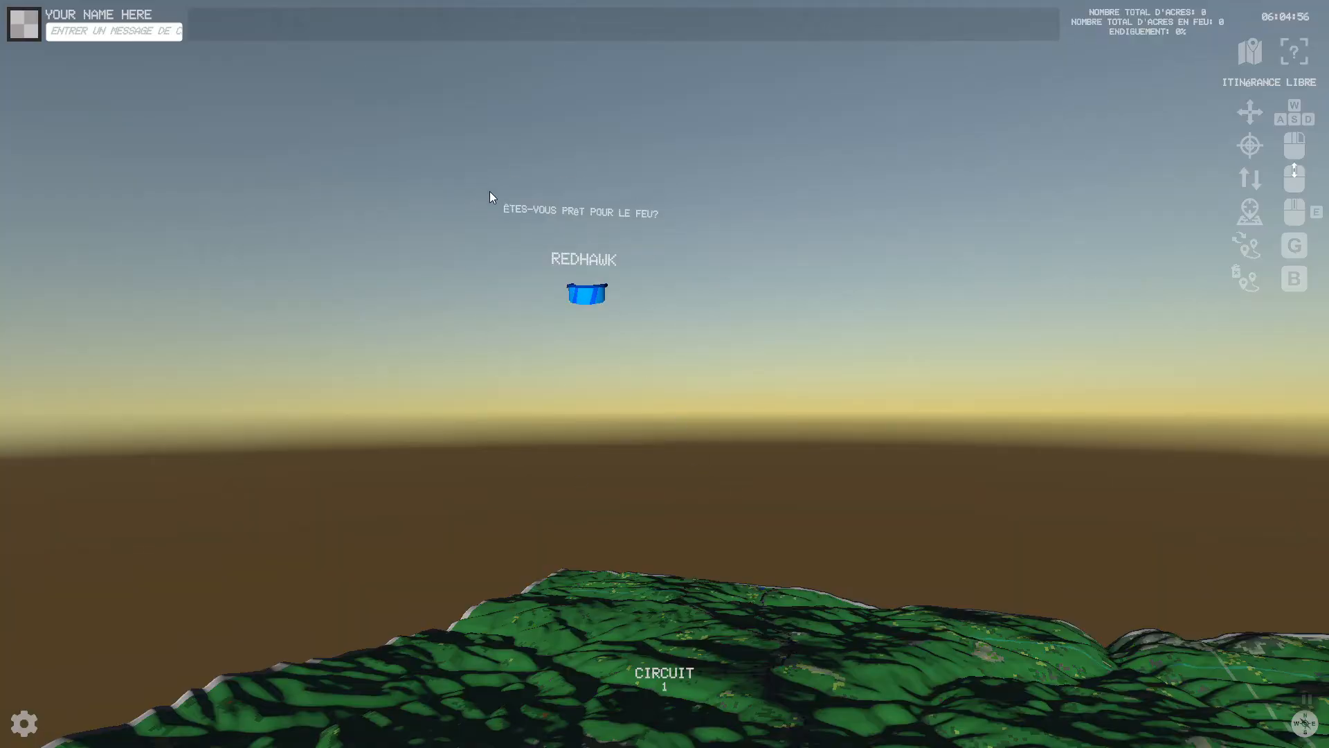
pyautogui.moveTo(499, 208)
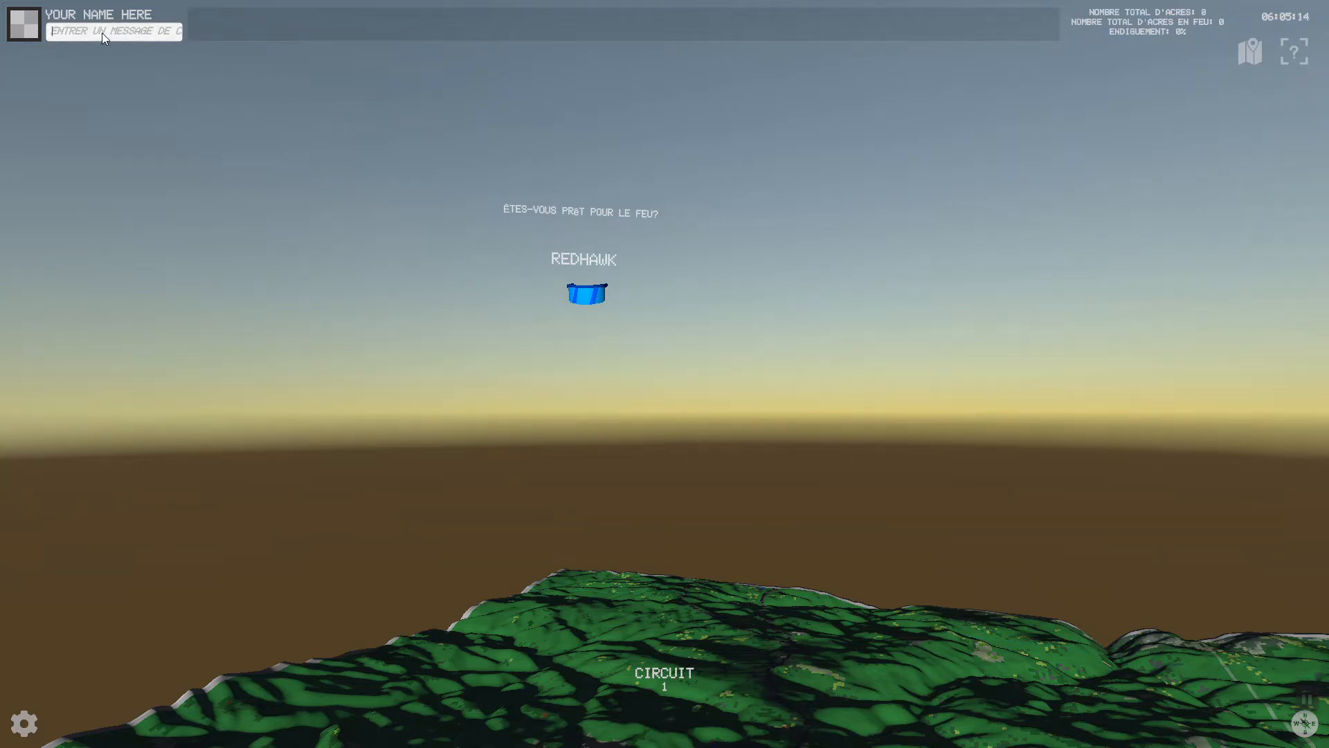
pyautogui.write('OUI')
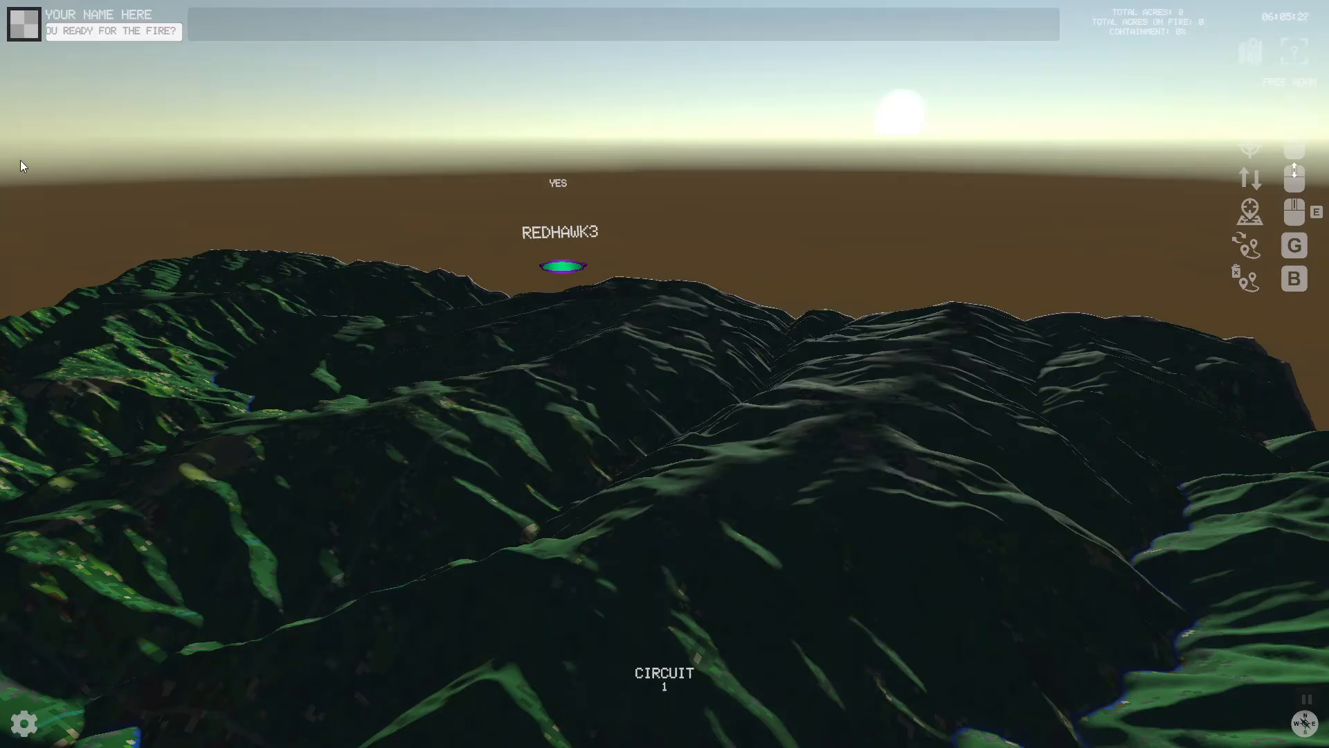
pyautogui.moveTo(653, 380)
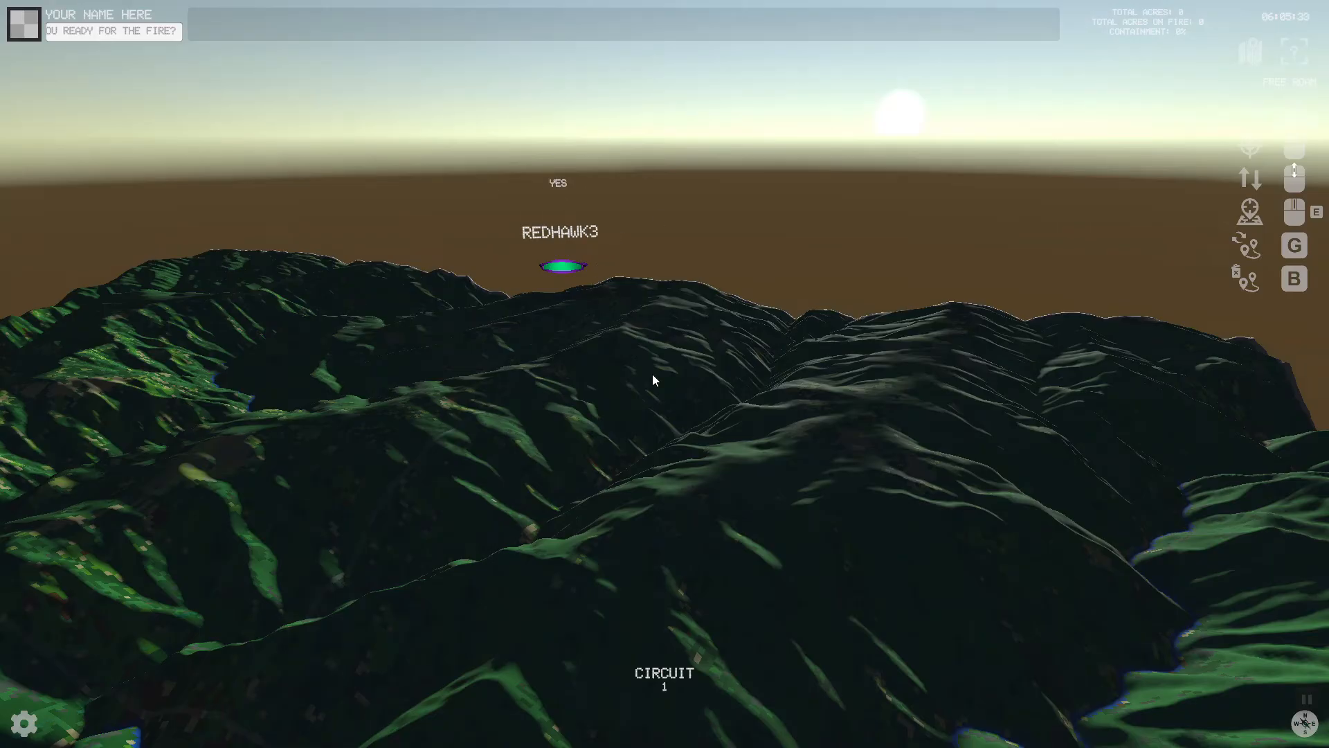